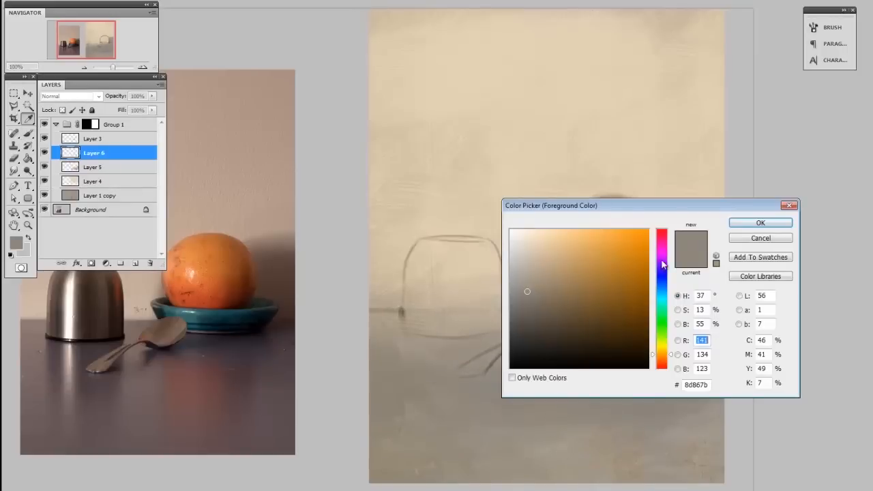
- With a textured grey brush, paint a purplish shadow under the cap and the tabletop's reflections
click(760, 222)
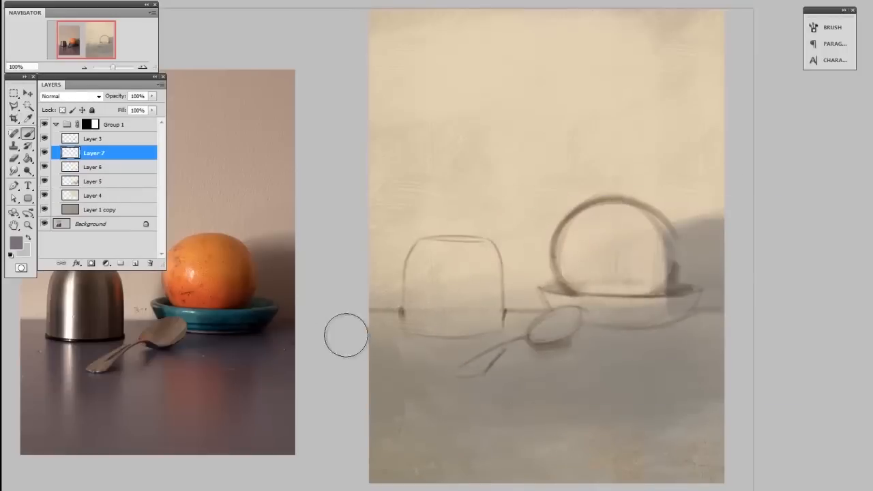
click(829, 27)
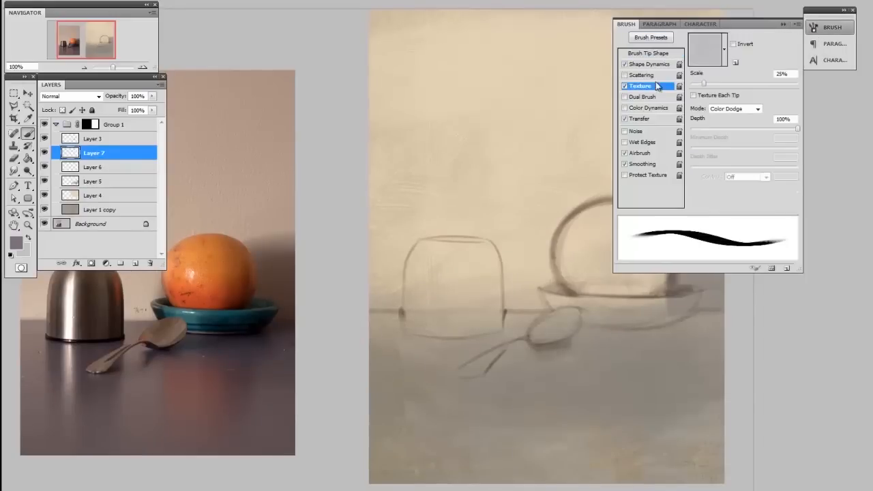
drag(704, 83, 727, 83)
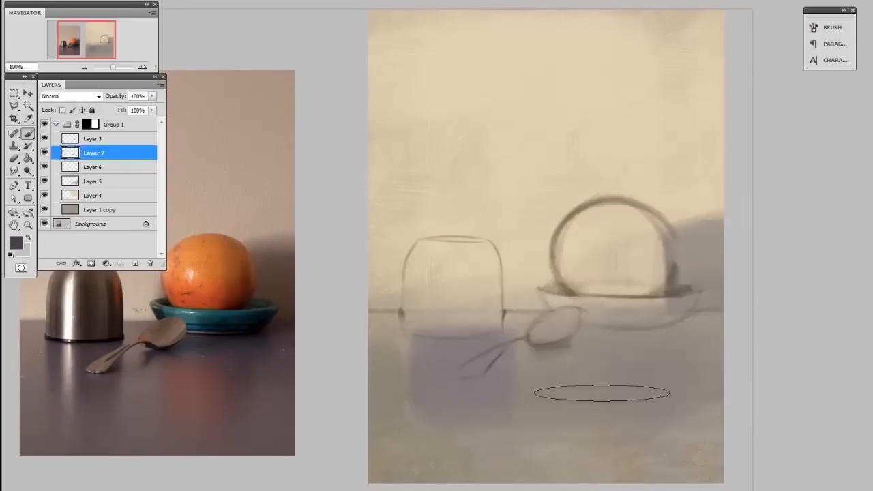
drag(600, 394, 545, 334)
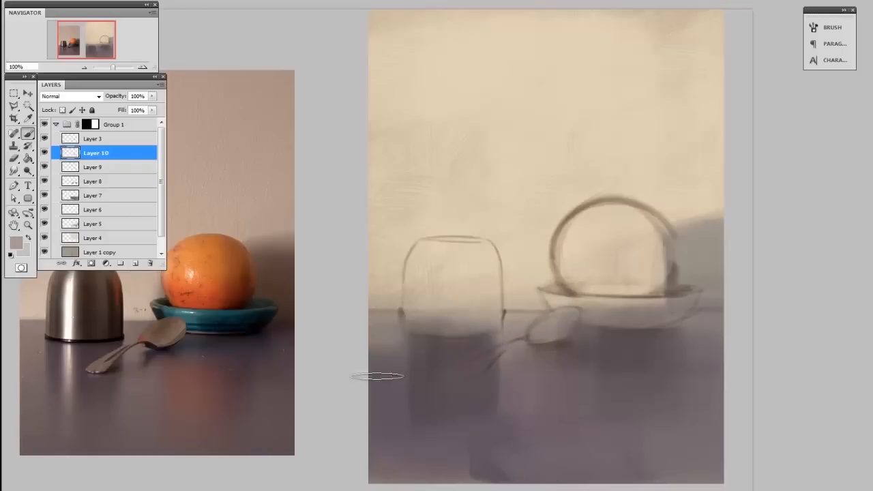
mouse_move(764, 246)
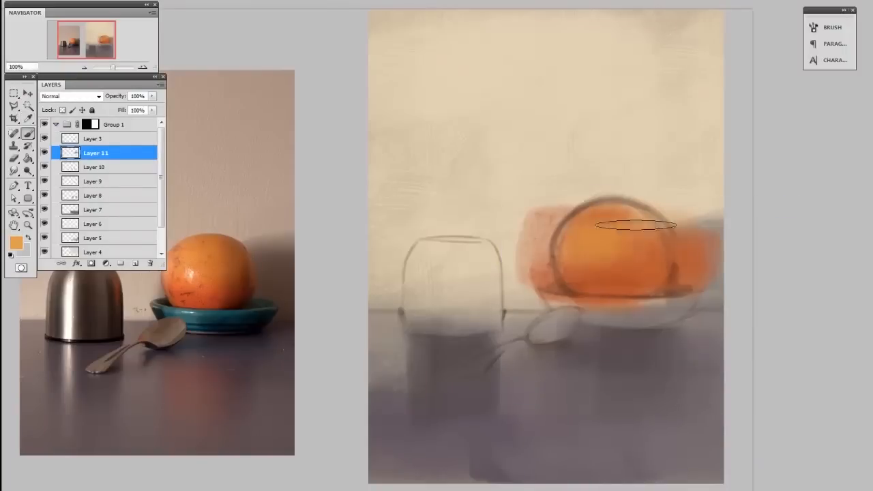
- Block in the orange inside the bowl, then switch to dark grey and shade the cap
drag(614, 225, 714, 240)
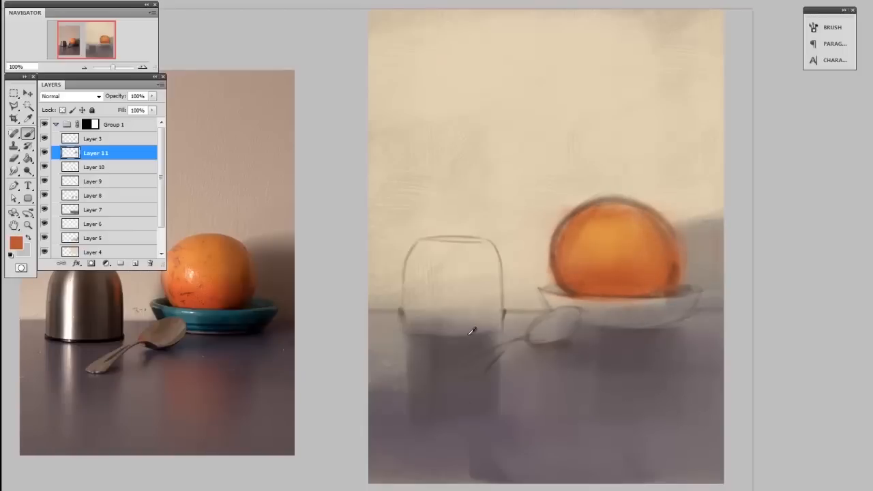
click(15, 242)
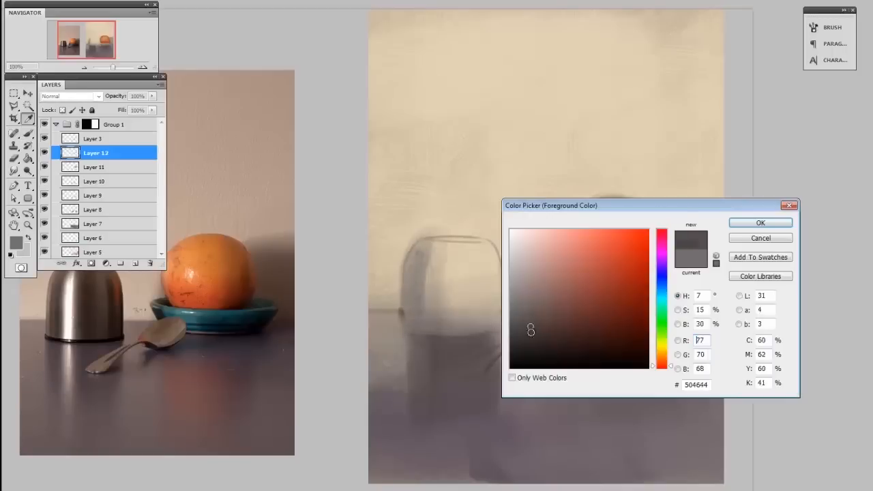
click(760, 222)
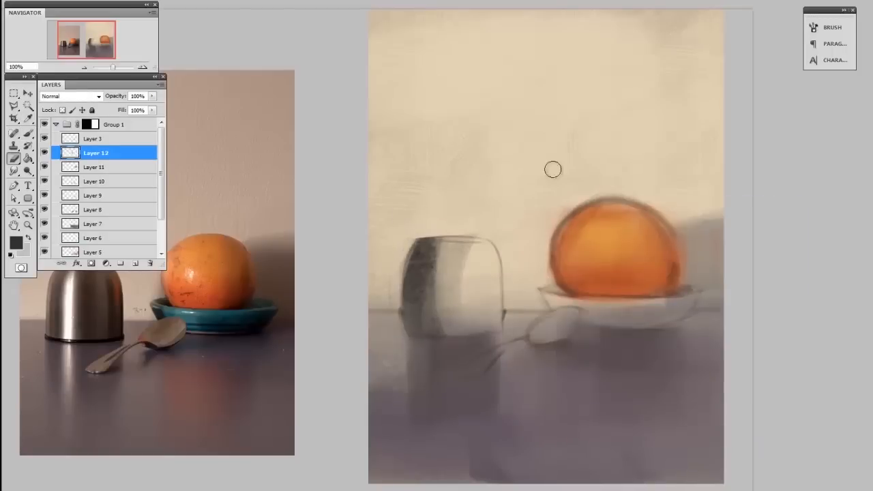
click(832, 26)
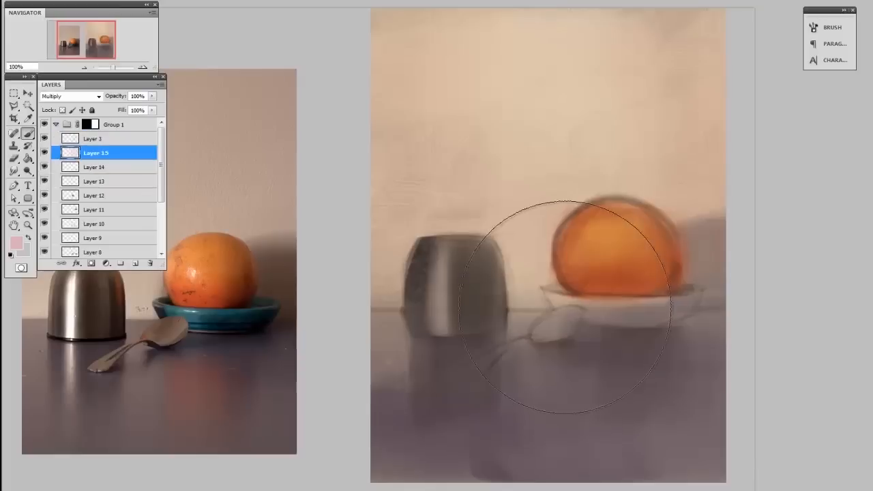
- Add a warm tint, paint the bowl teal, and darken the spoon's shadow and cap base
click(831, 27)
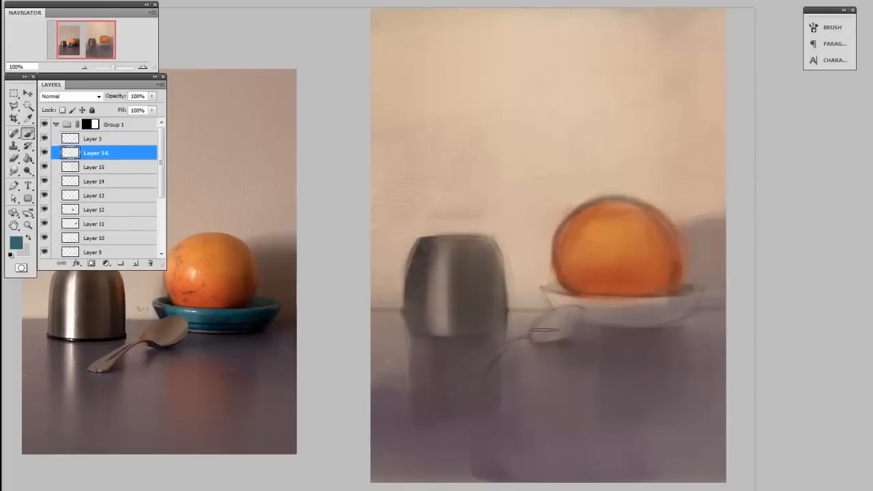
drag(538, 328, 565, 309)
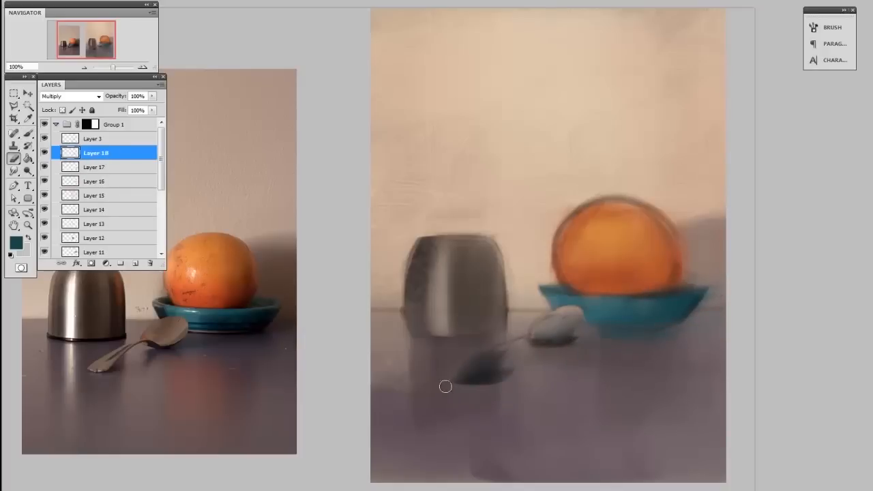
drag(445, 386, 539, 330)
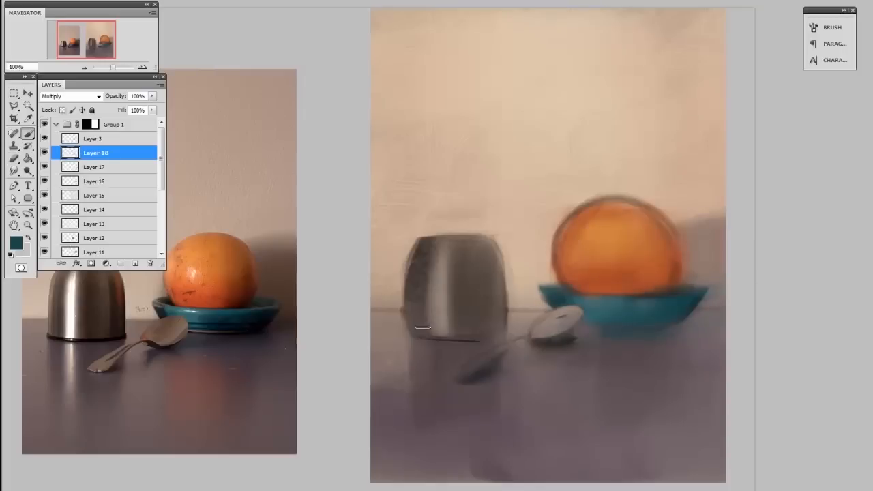
drag(421, 328, 396, 322)
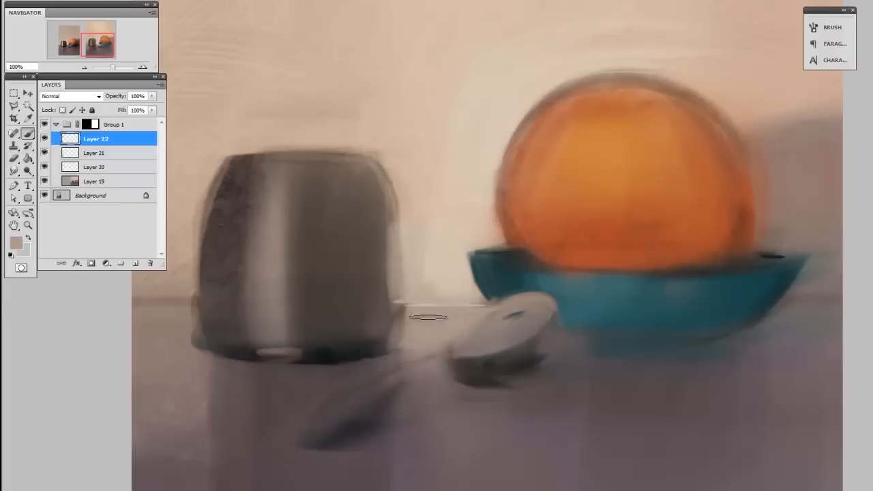
- Smooth the table edge and the orange's top, left and right edges, then choose near-black
drag(430, 317, 532, 328)
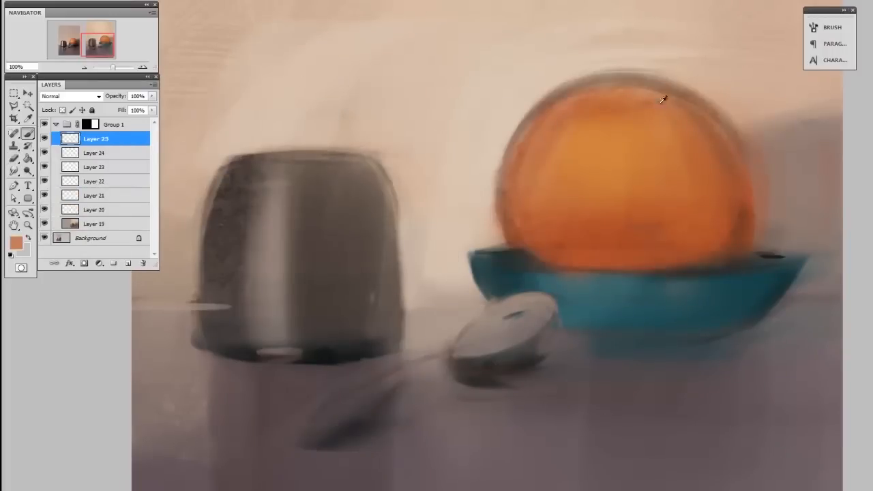
drag(662, 99, 716, 259)
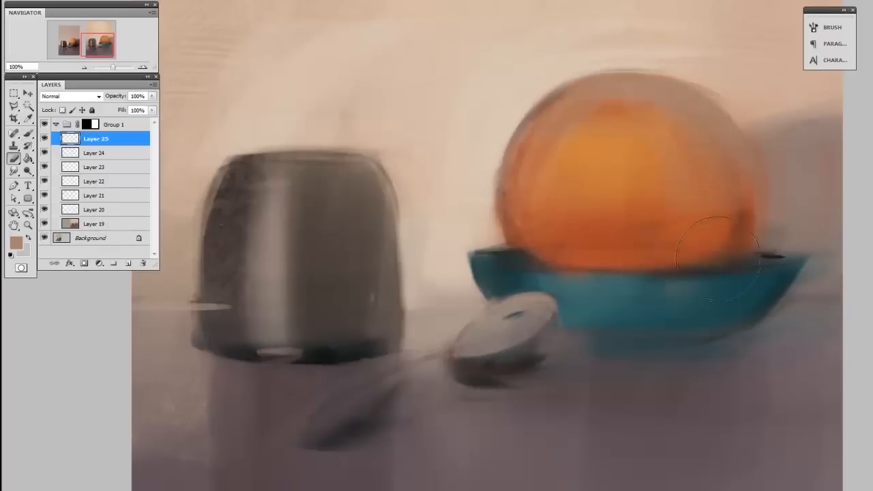
click(832, 28)
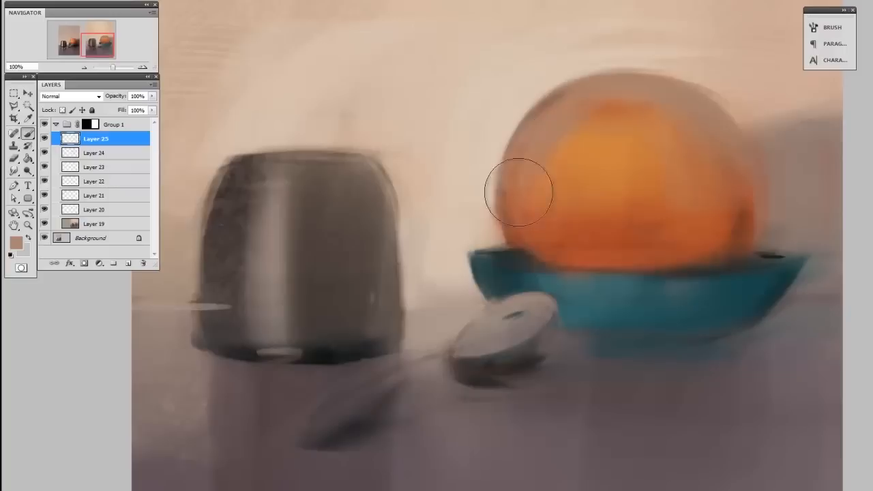
drag(519, 191, 638, 150)
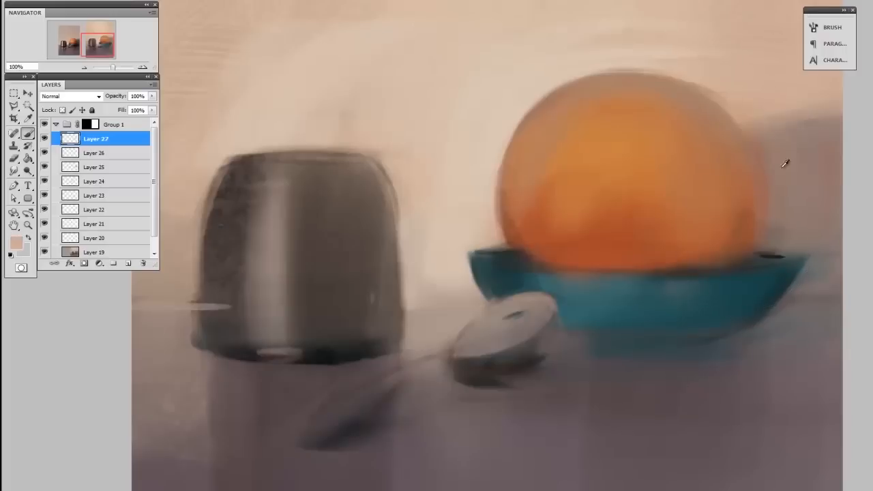
drag(785, 163, 811, 235)
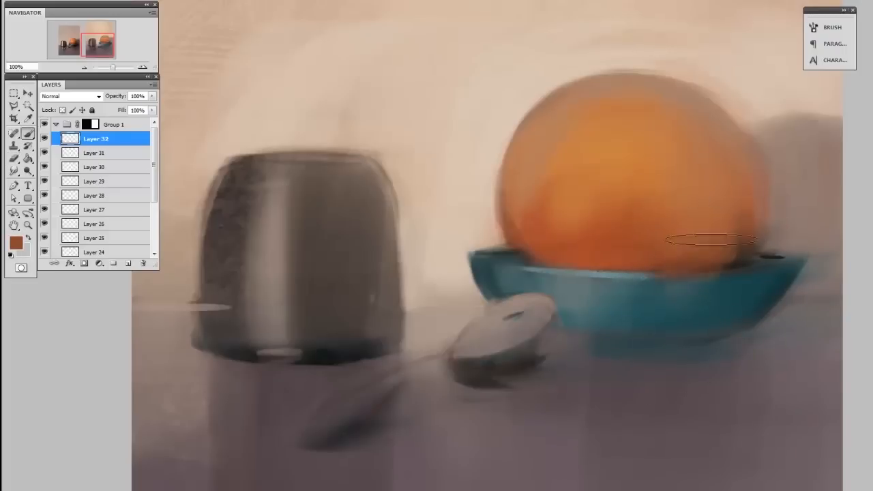
click(17, 242)
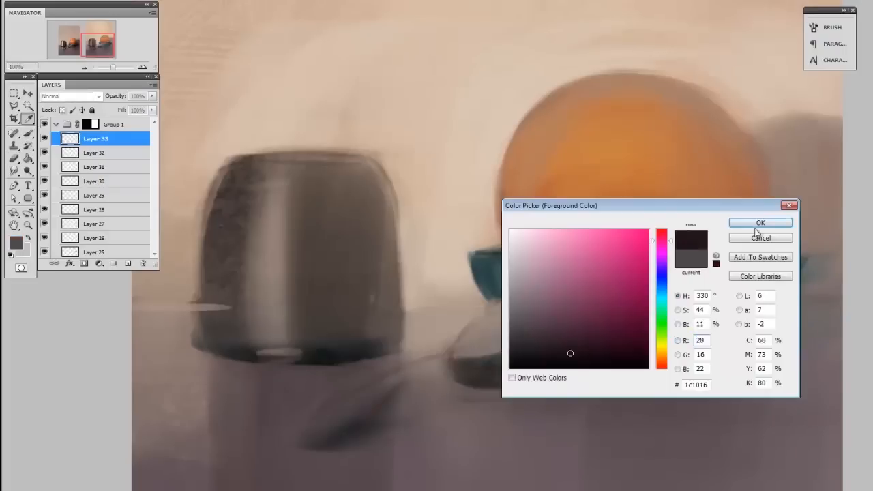
click(759, 222)
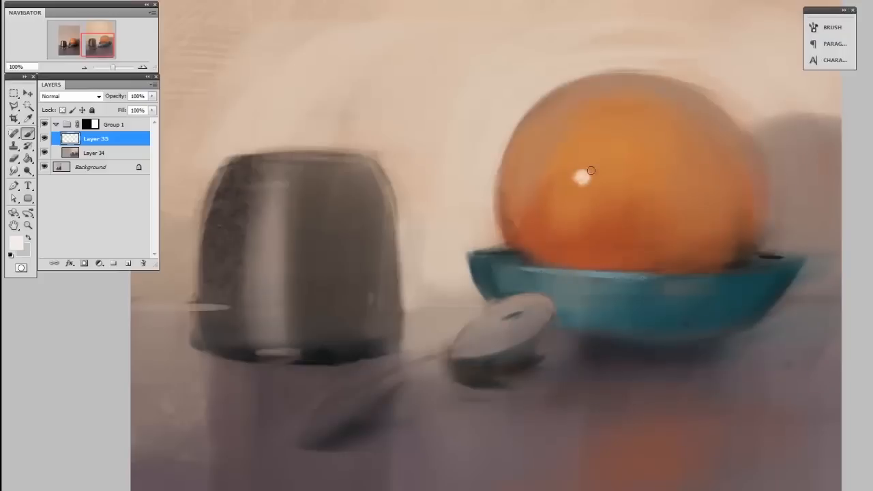
- Dab a bright highlight on the orange, stroke speckled peel texture, then pick a light warm grey
click(830, 27)
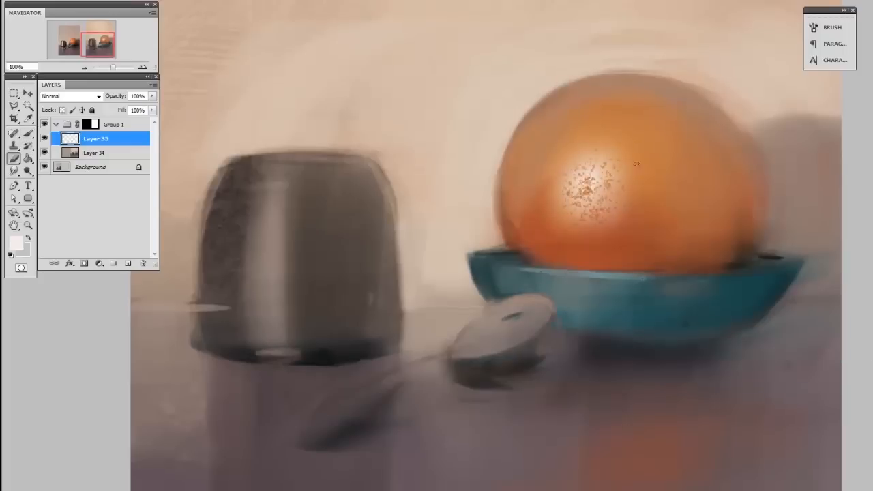
drag(636, 164, 557, 218)
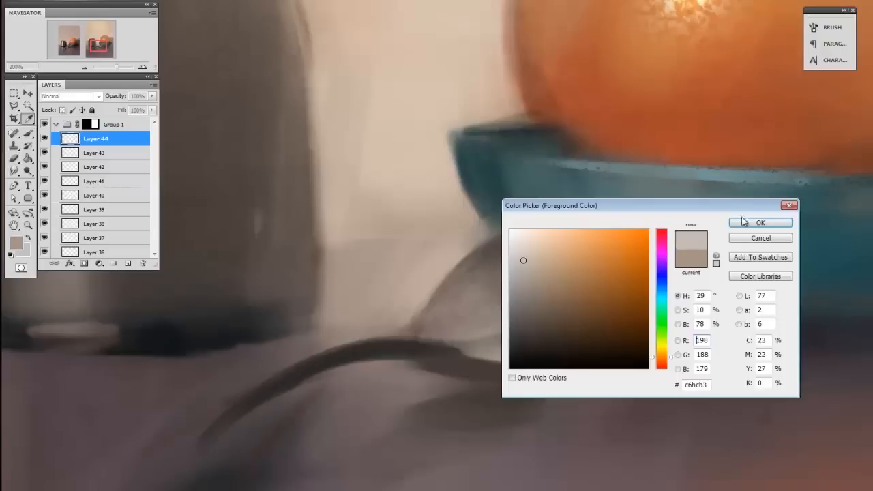
click(760, 222)
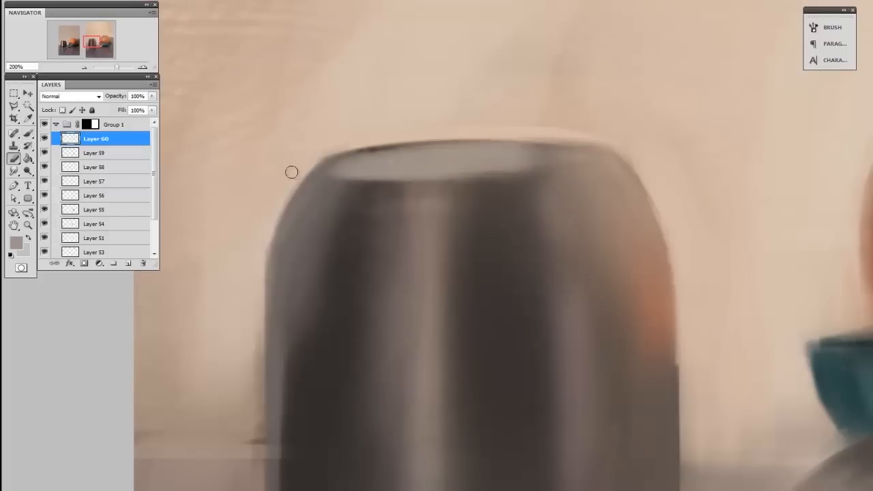
- Paint the cap's lighter top rim and sharpen its front edge
drag(292, 172, 397, 178)
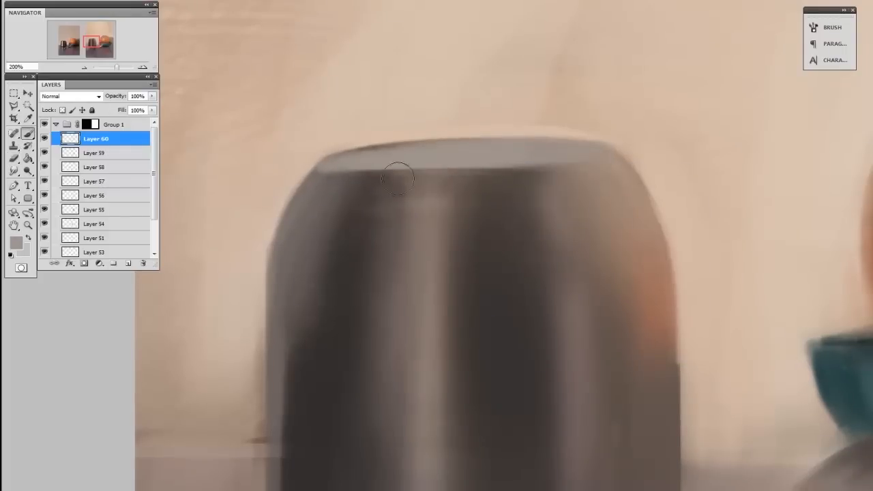
drag(399, 177, 431, 172)
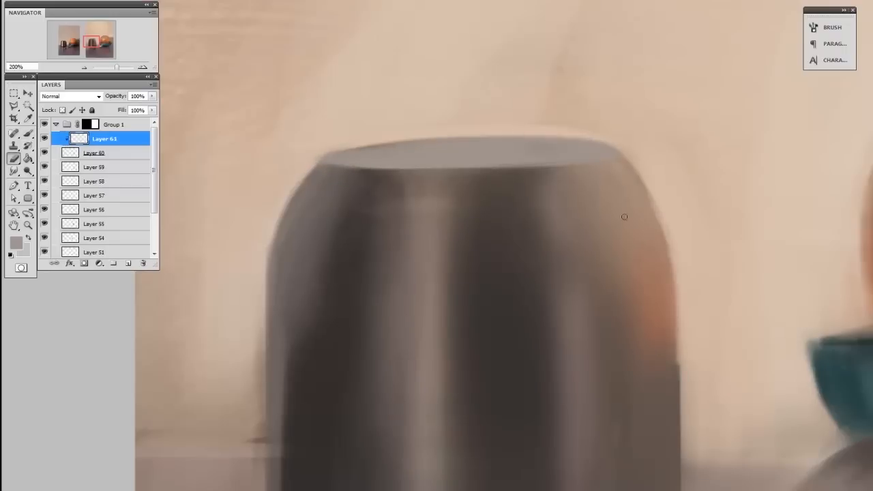
mouse_move(296, 293)
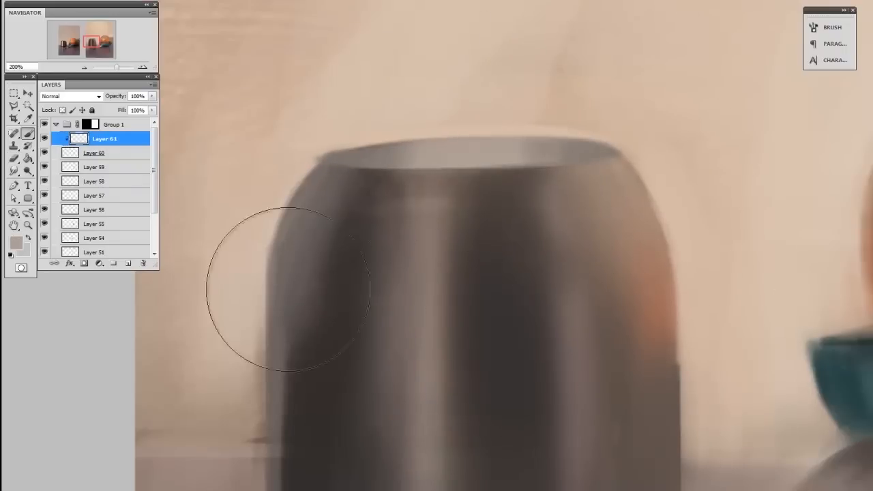